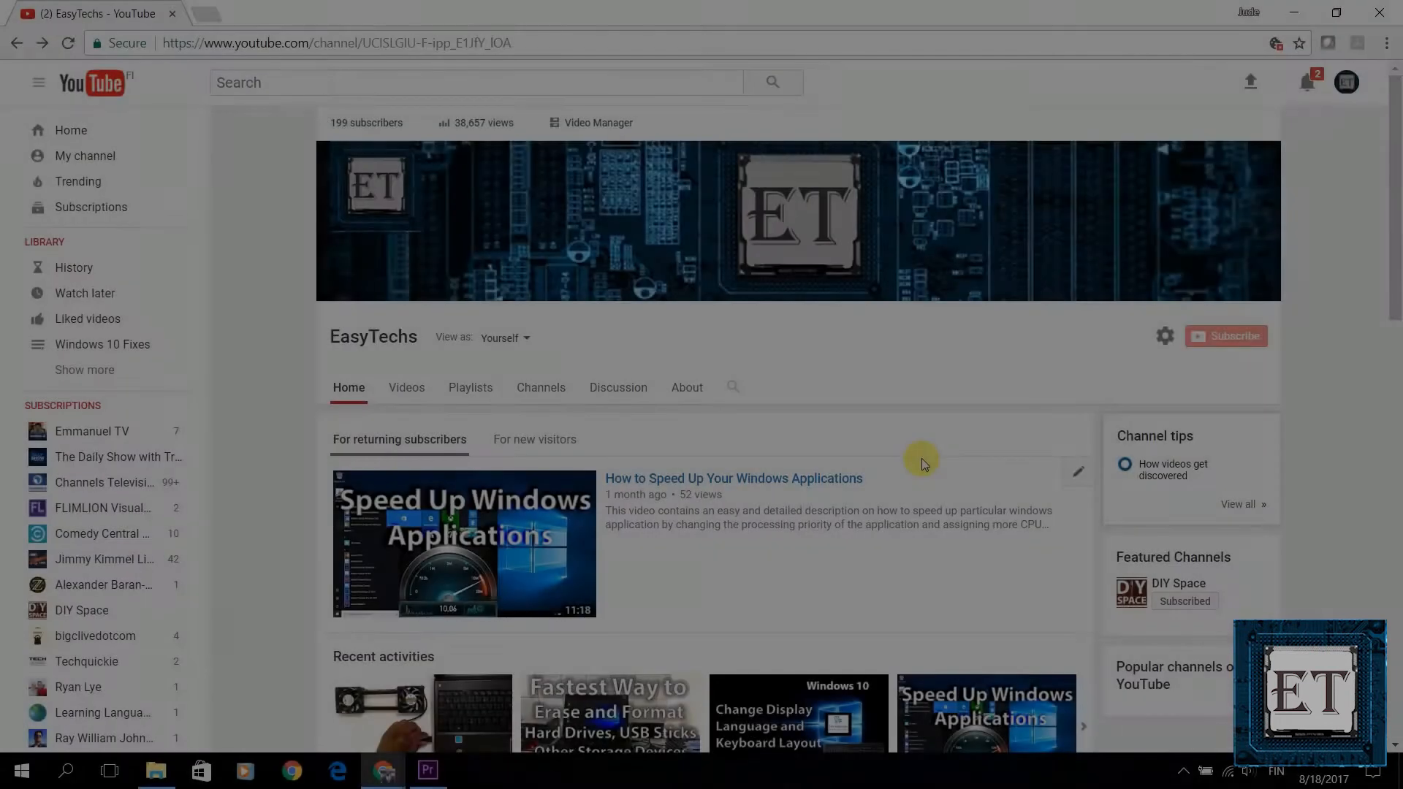
Scroll the EasyTechs channel and open 'How to Upgrade from Windows 7/8.1 to Windows 10 for Free'
scroll(down, 3)
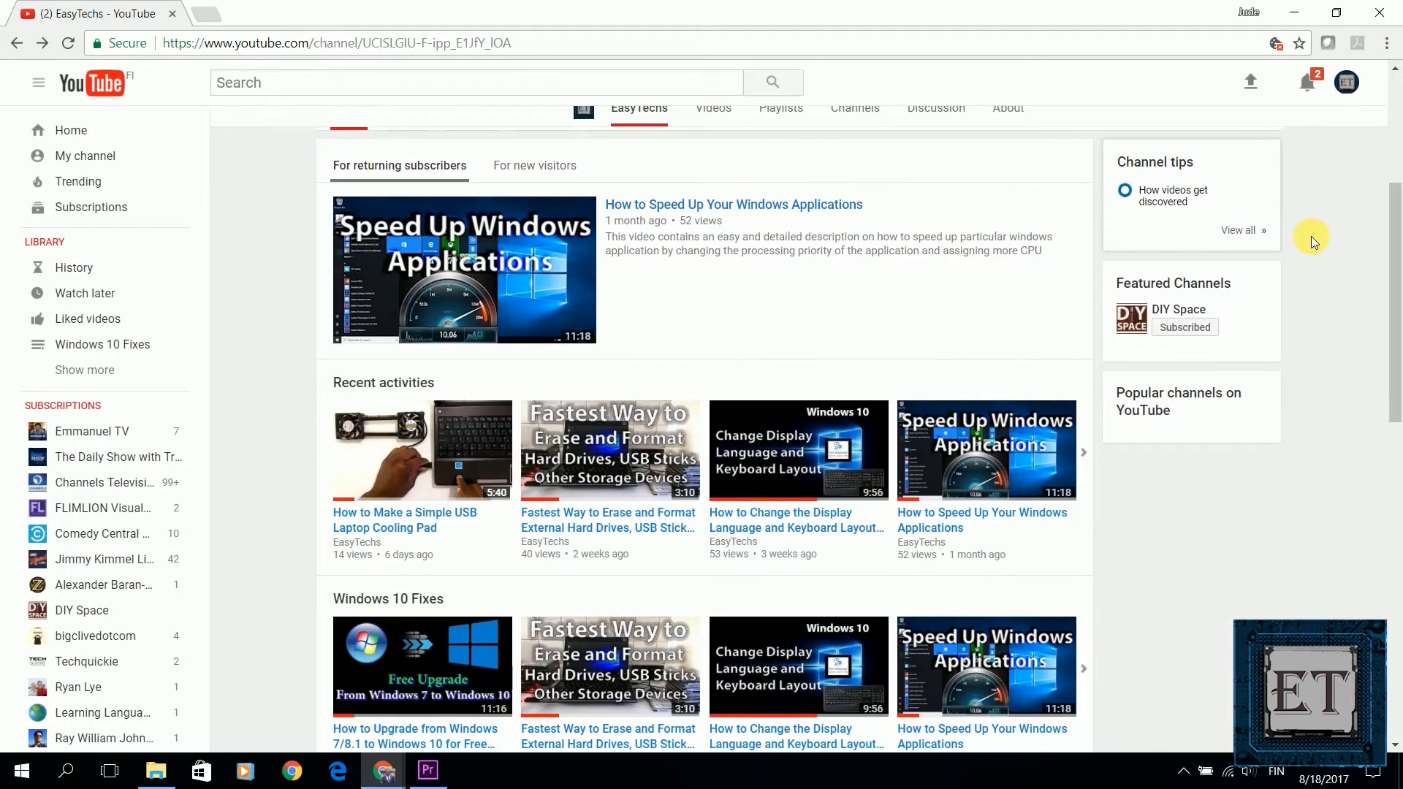
scroll(down, 3)
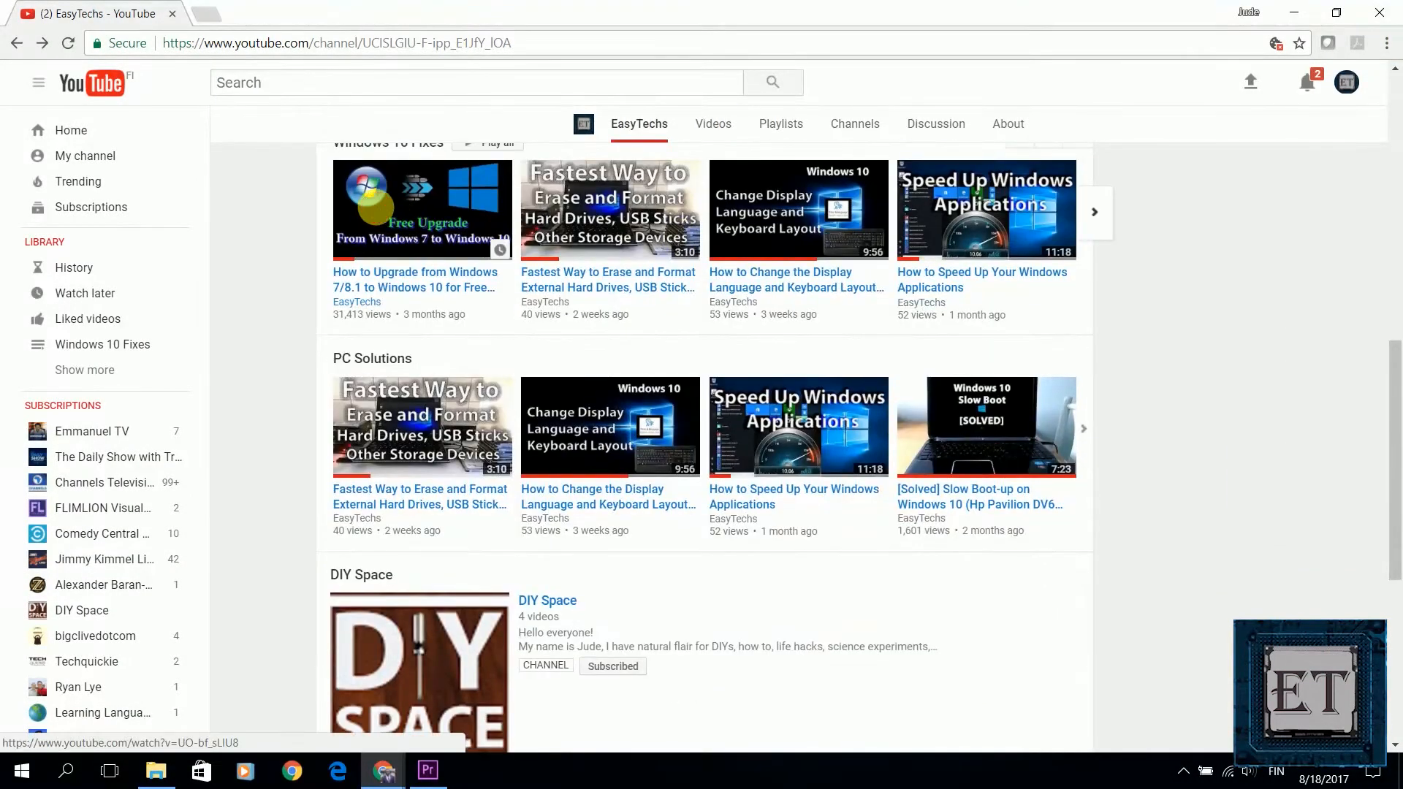
click(421, 210)
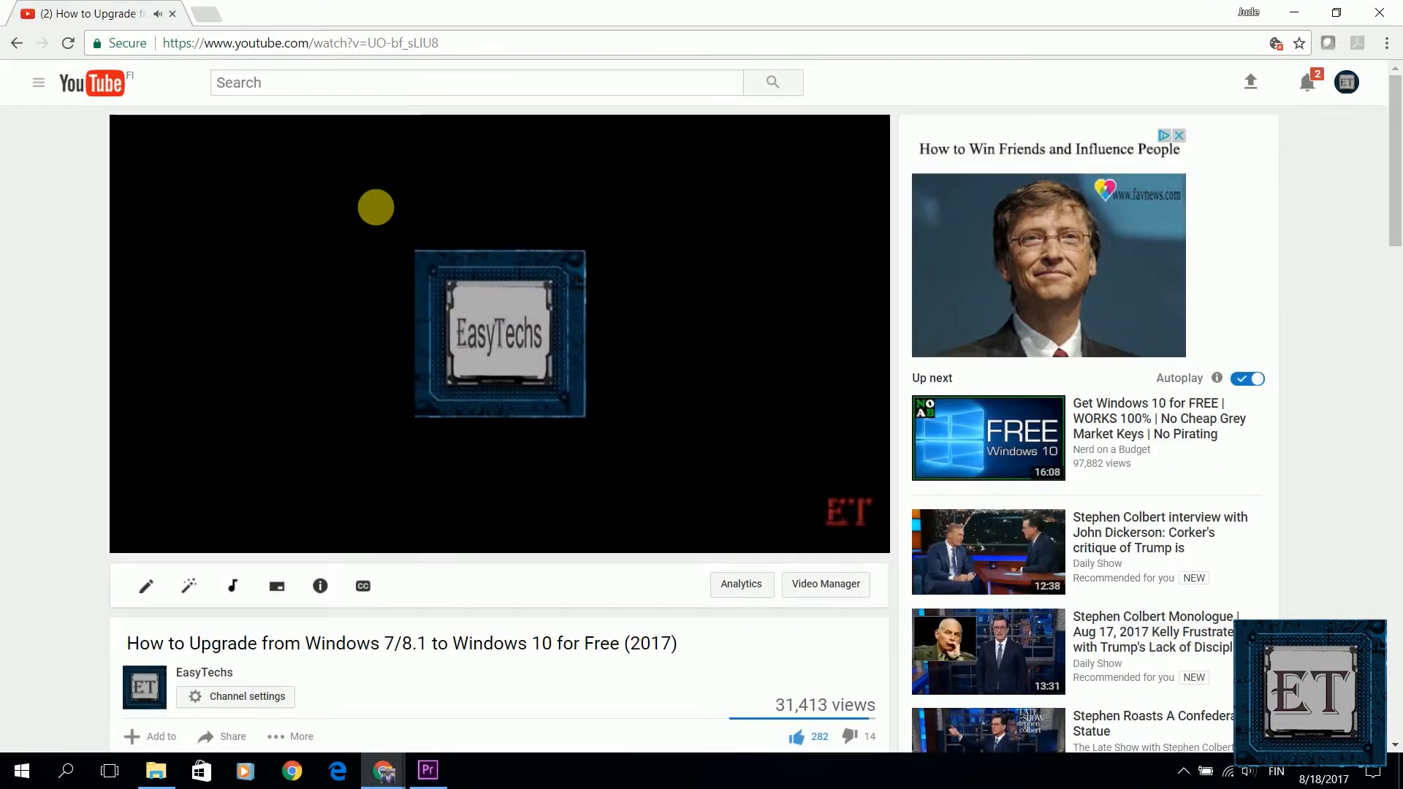
mouse_move(33, 360)
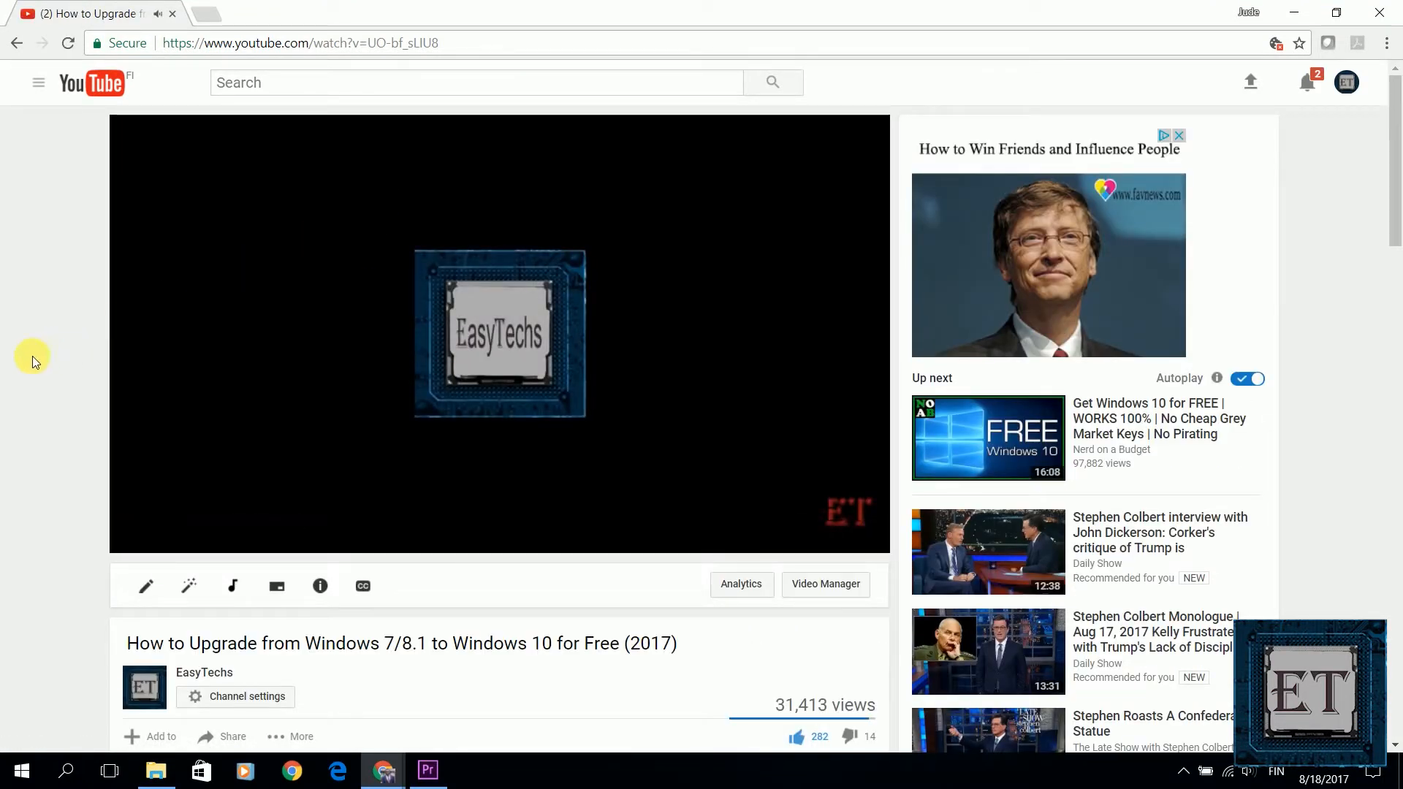
mouse_move(80, 321)
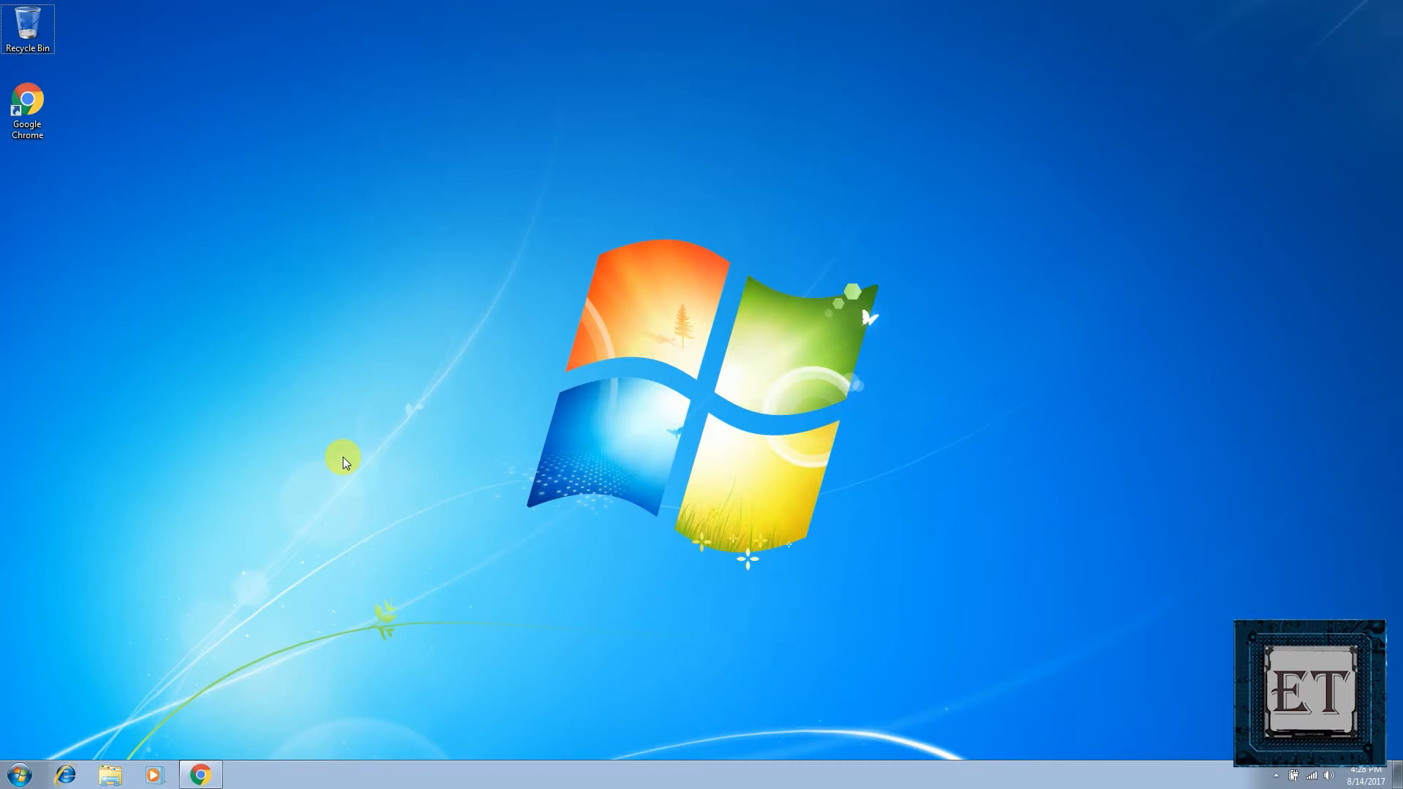
mouse_move(219, 590)
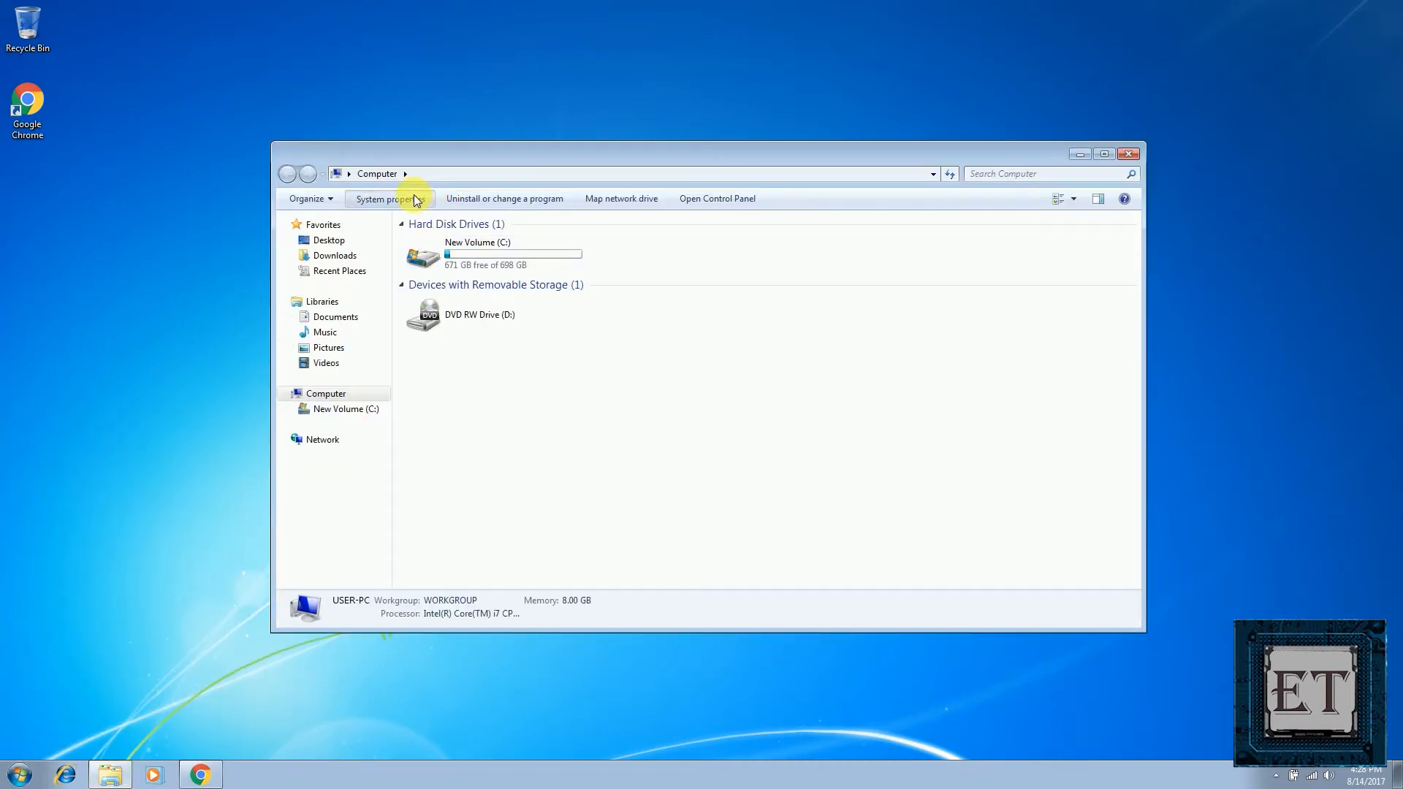
Show System properties confirming Windows 7 Professional 64-bit is activated
click(386, 198)
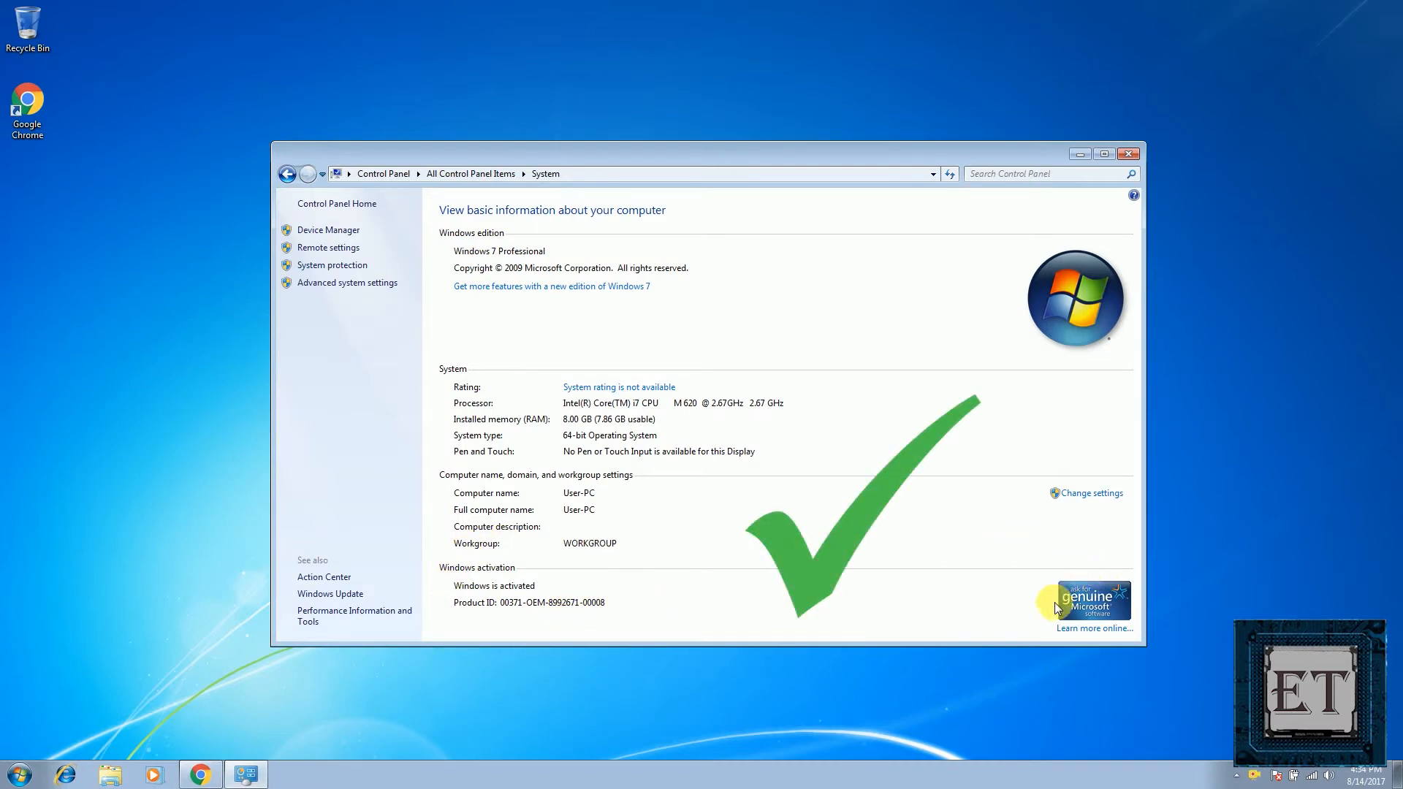
mouse_move(1041, 637)
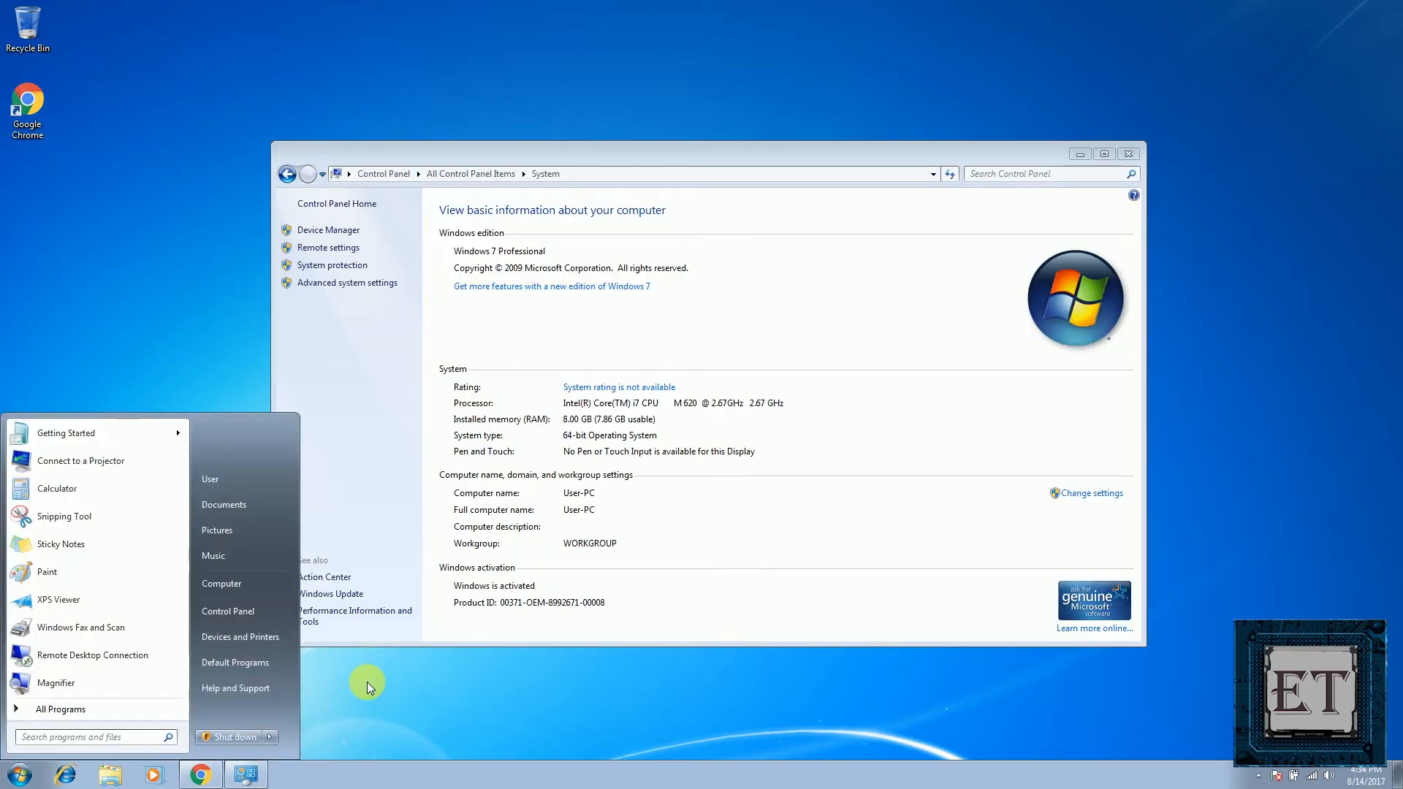
Search 'upd', launch Windows Update, and check for updates, finding 12 important and 11 optional
text(update)
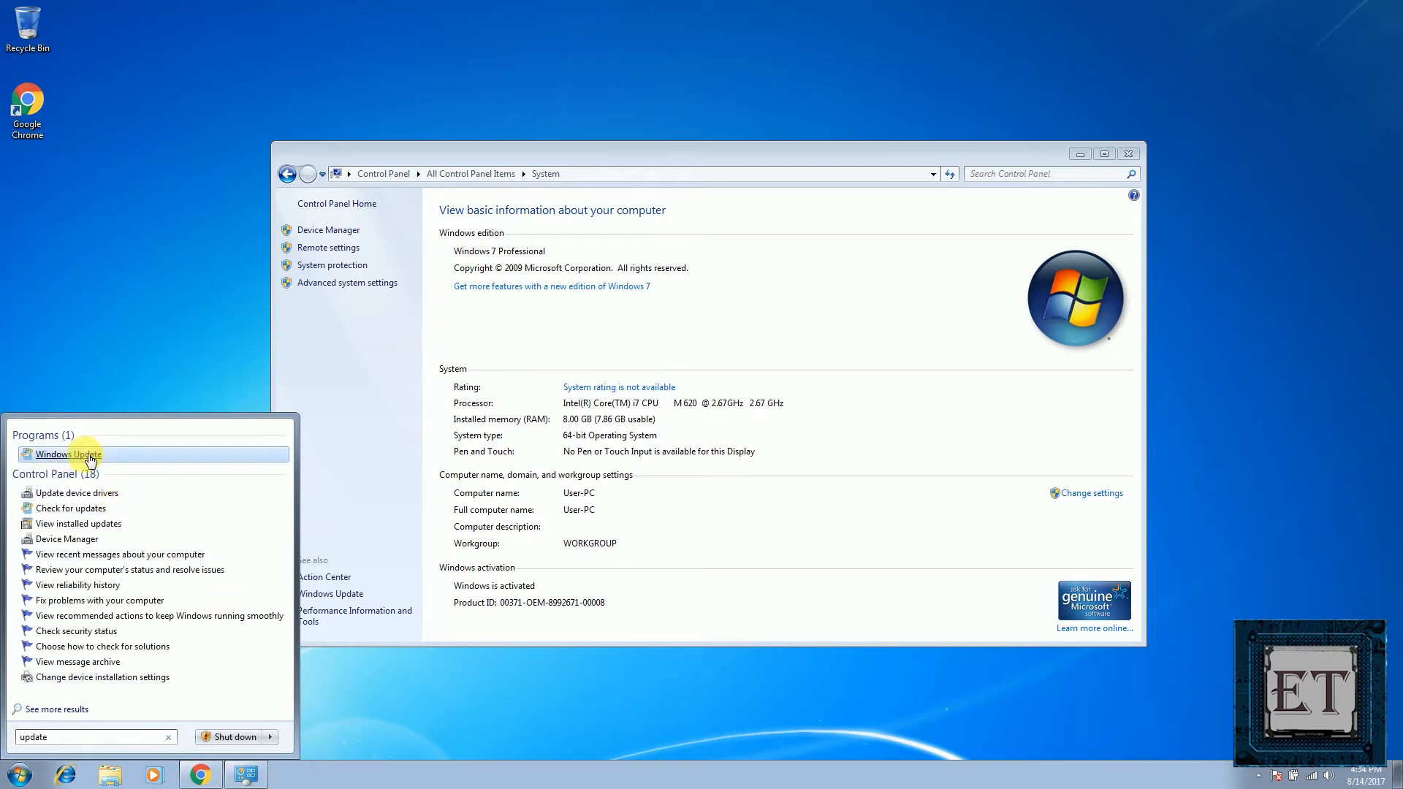
click(83, 451)
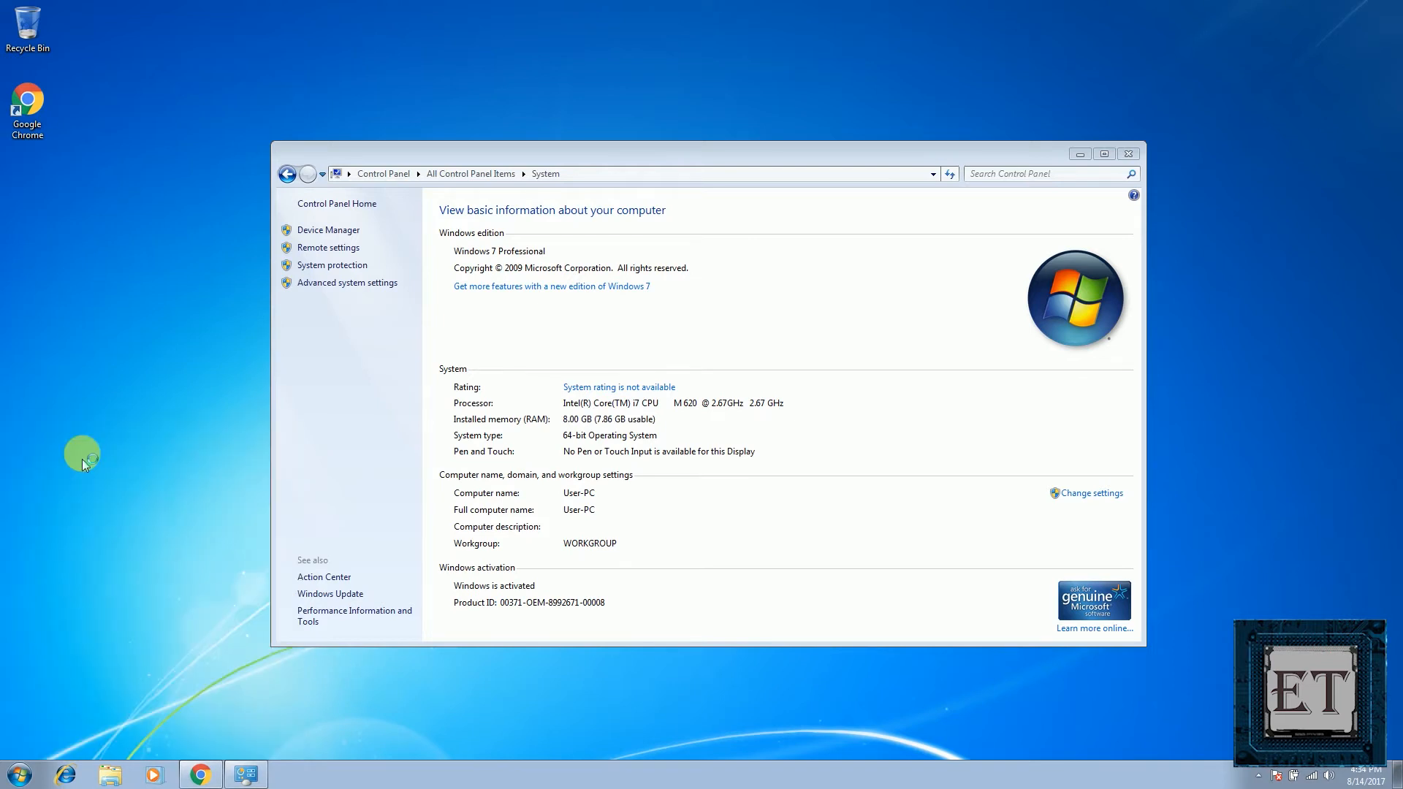
click(330, 593)
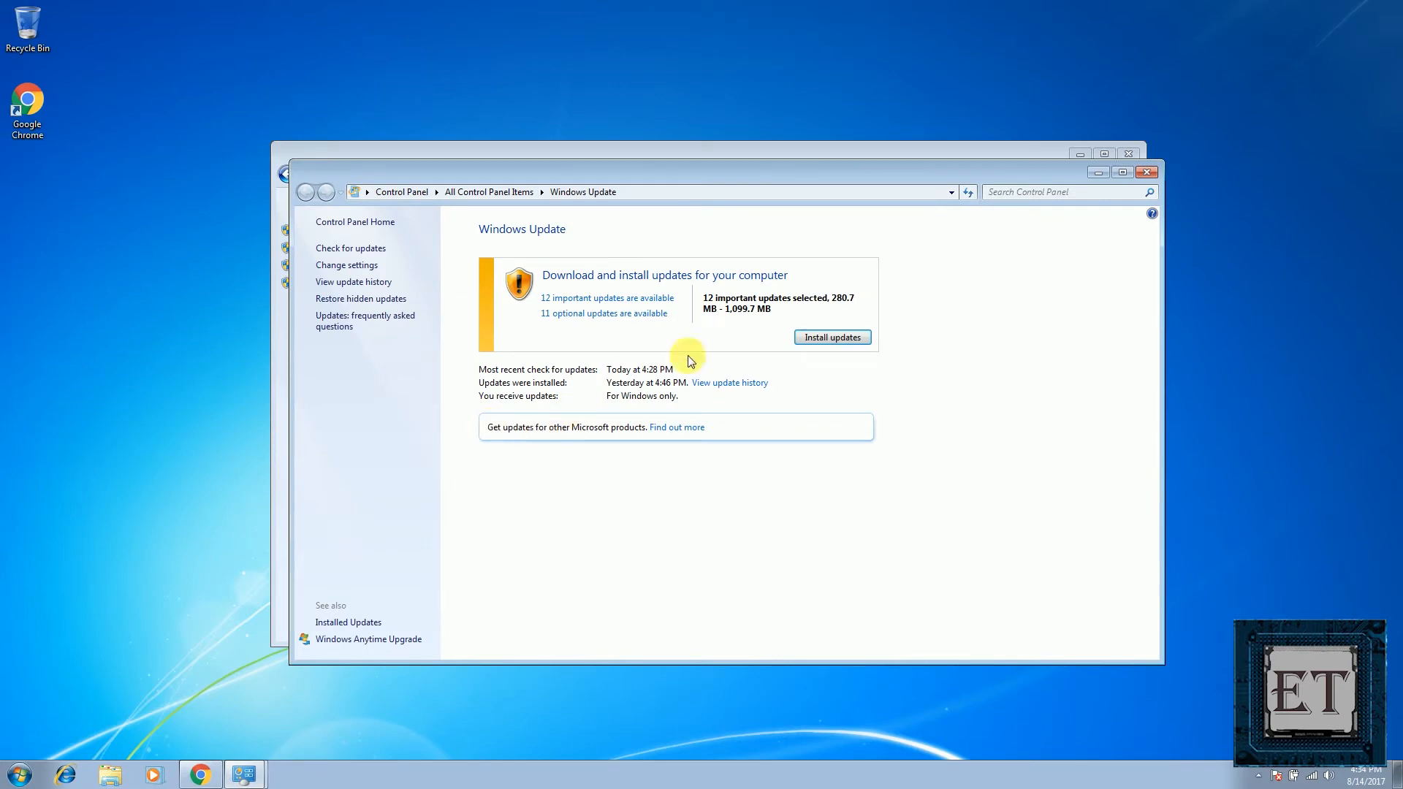
click(832, 337)
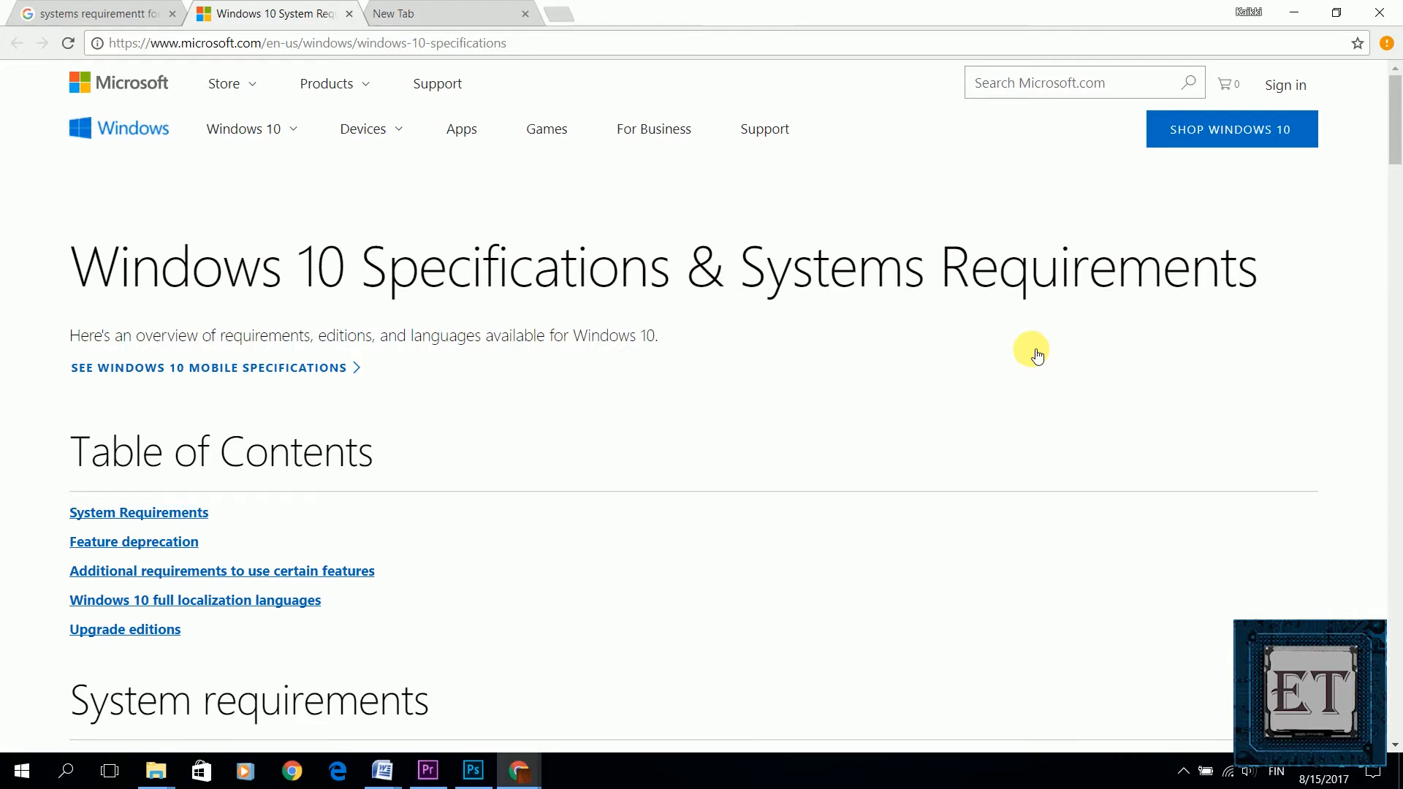
Scroll to the requirements table and highlight the DirectX 9 graphics and 800x600 display rows
scroll(down, 3)
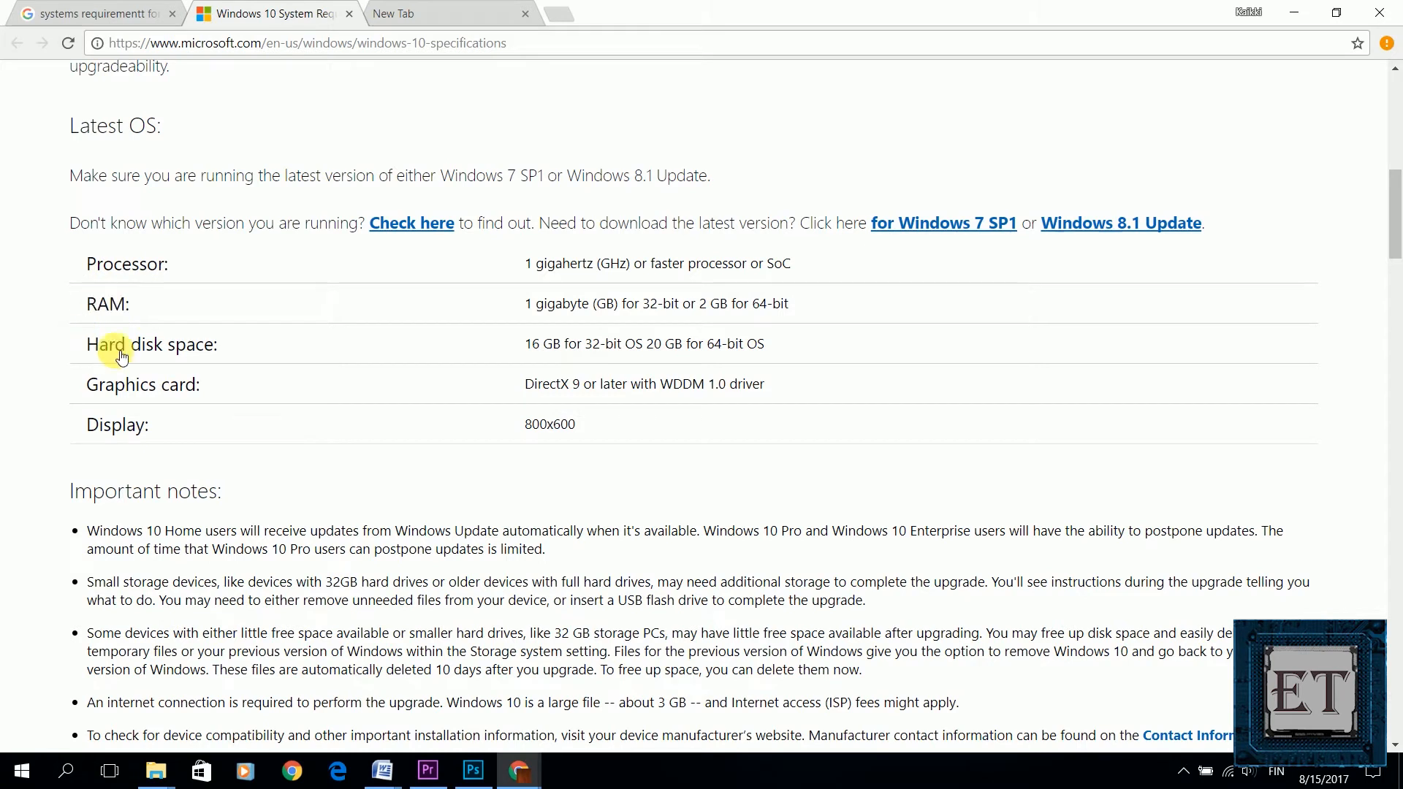
double_click(117, 424)
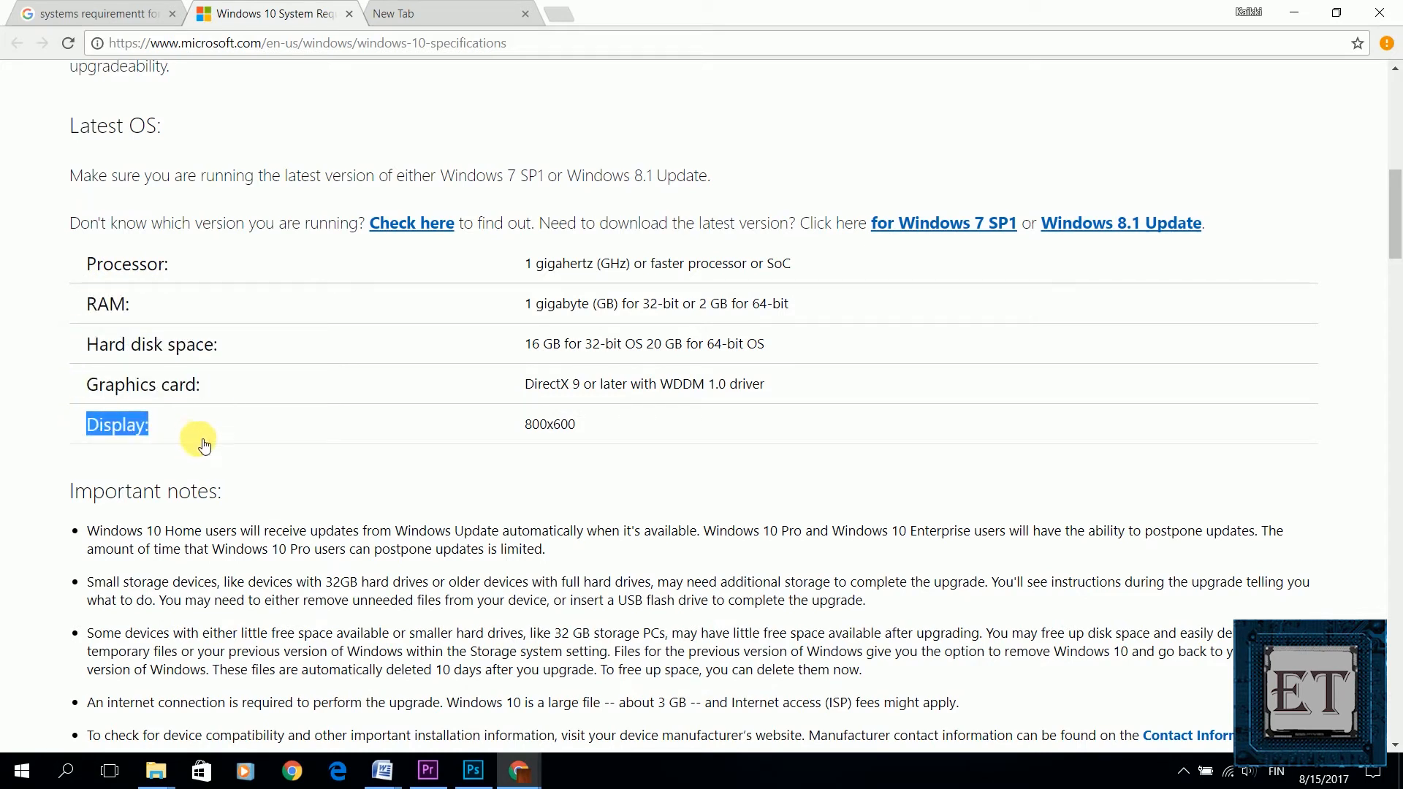
drag(204, 445, 649, 427)
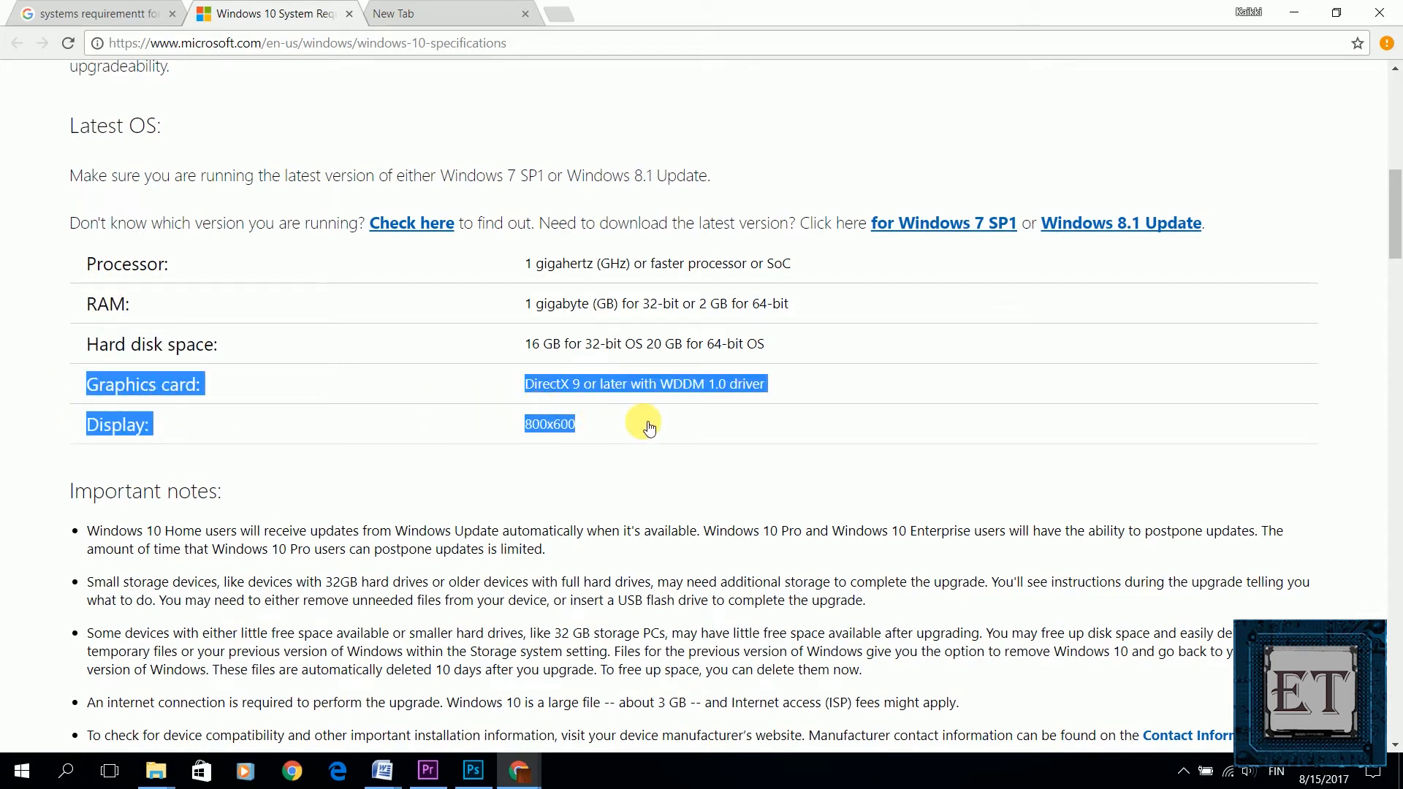
mouse_move(526, 524)
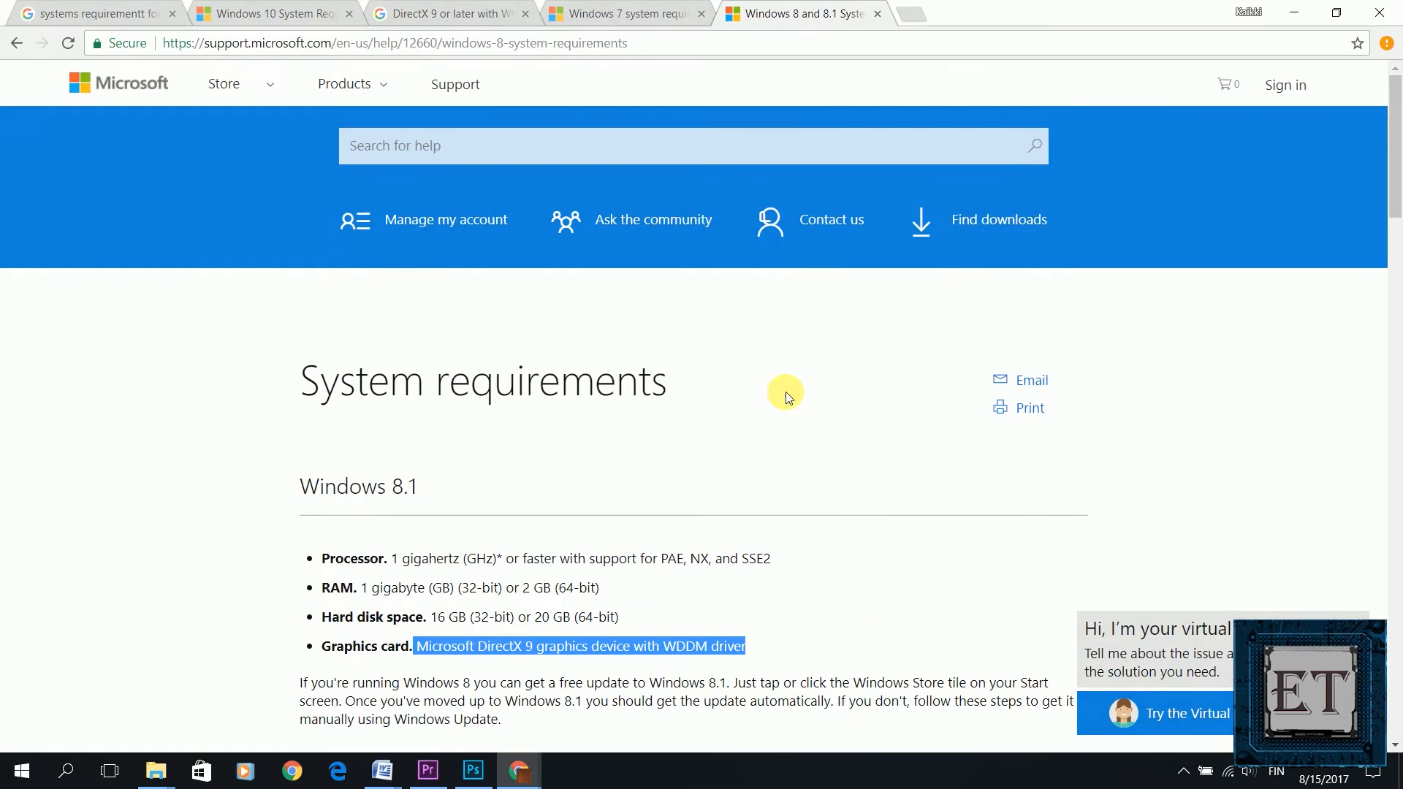
Highlight the Wikipedia passage on 800x600 being standard until around 2000 and Windows XP
click(268, 12)
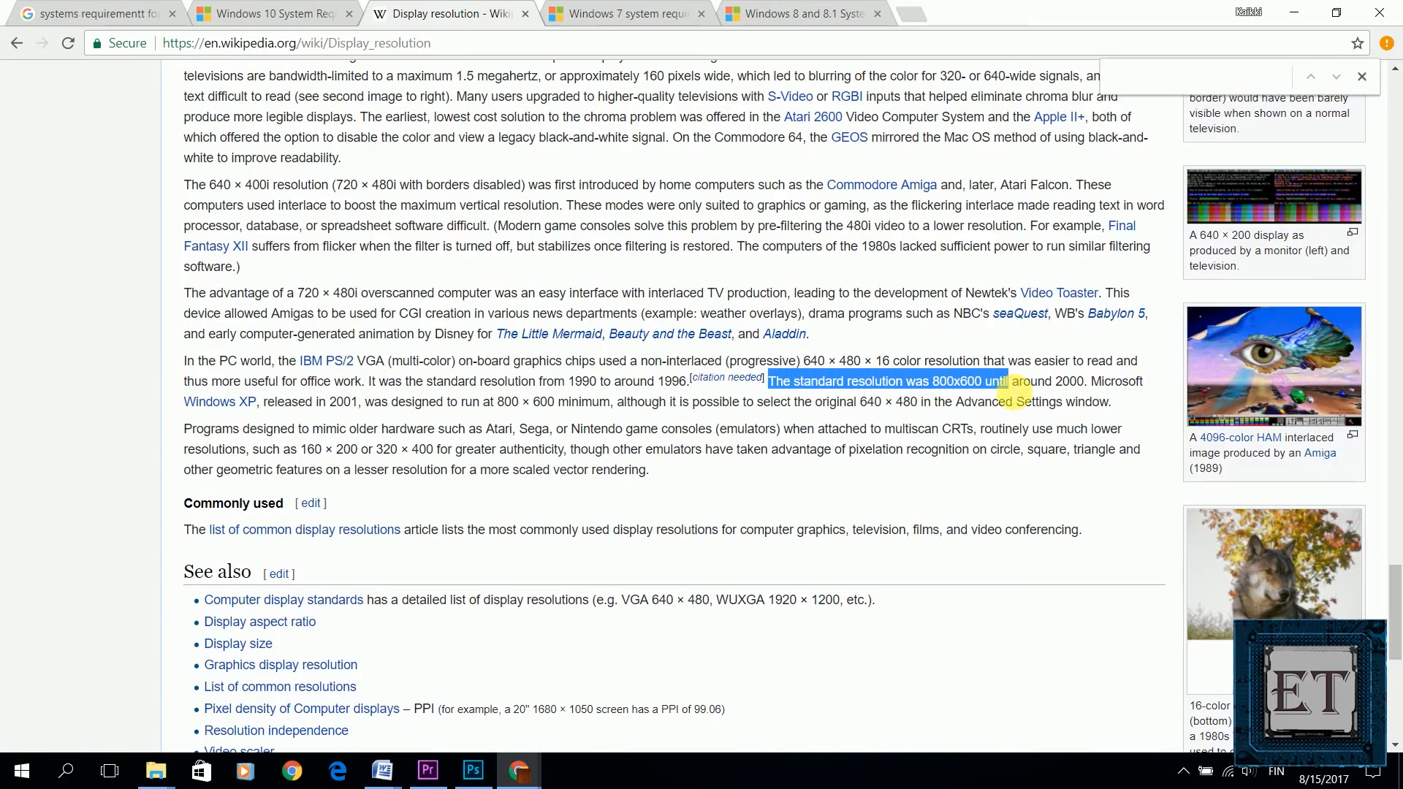
drag(1007, 380, 255, 401)
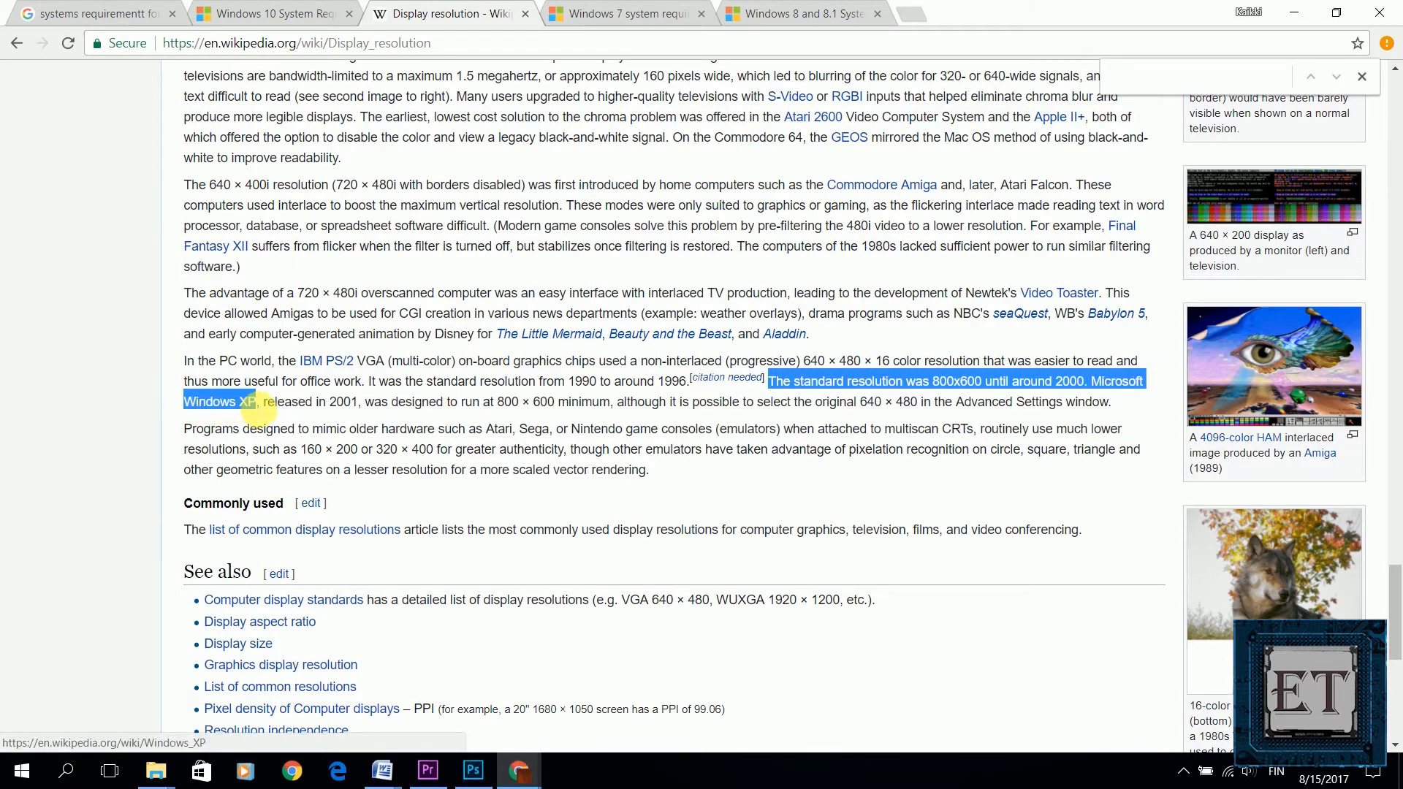
drag(260, 402, 666, 402)
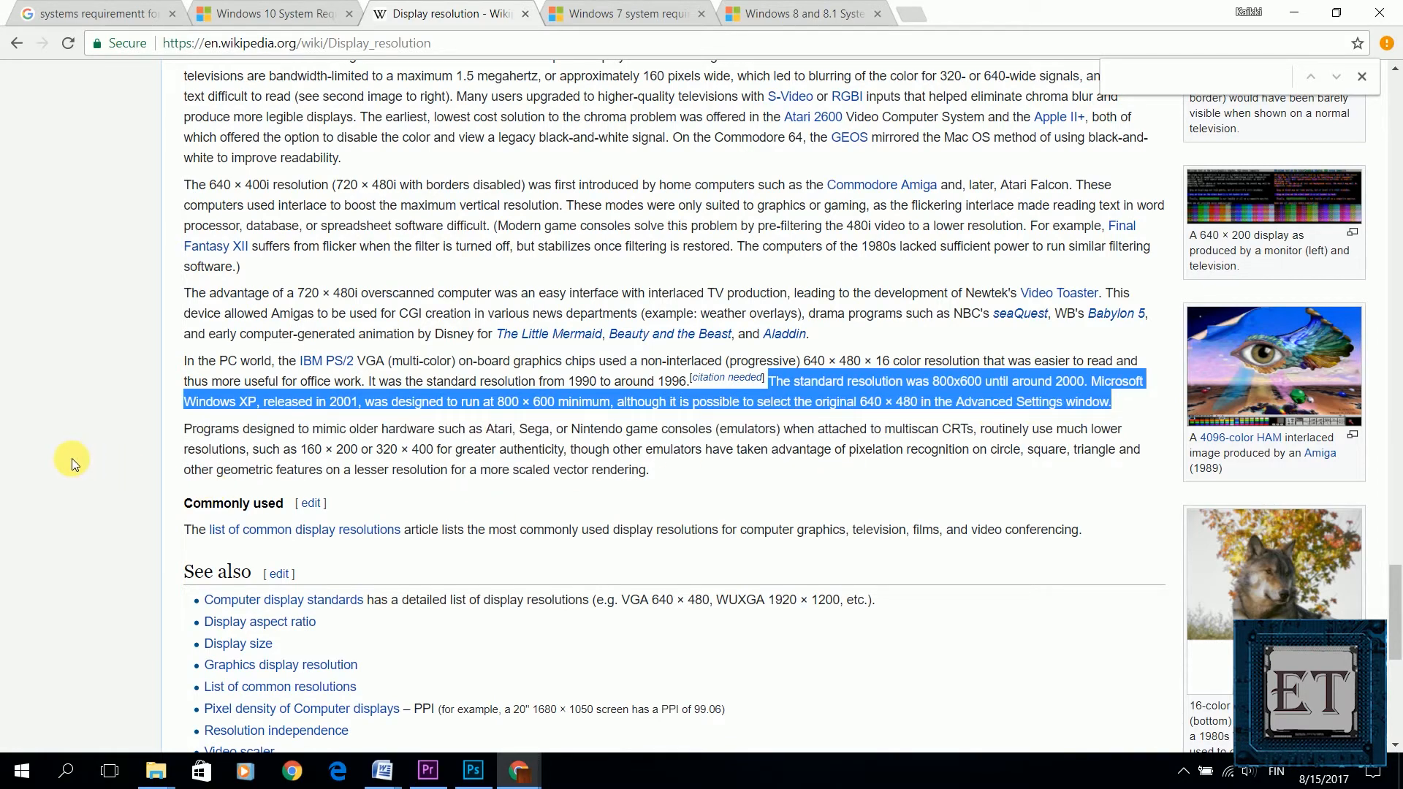
click(269, 13)
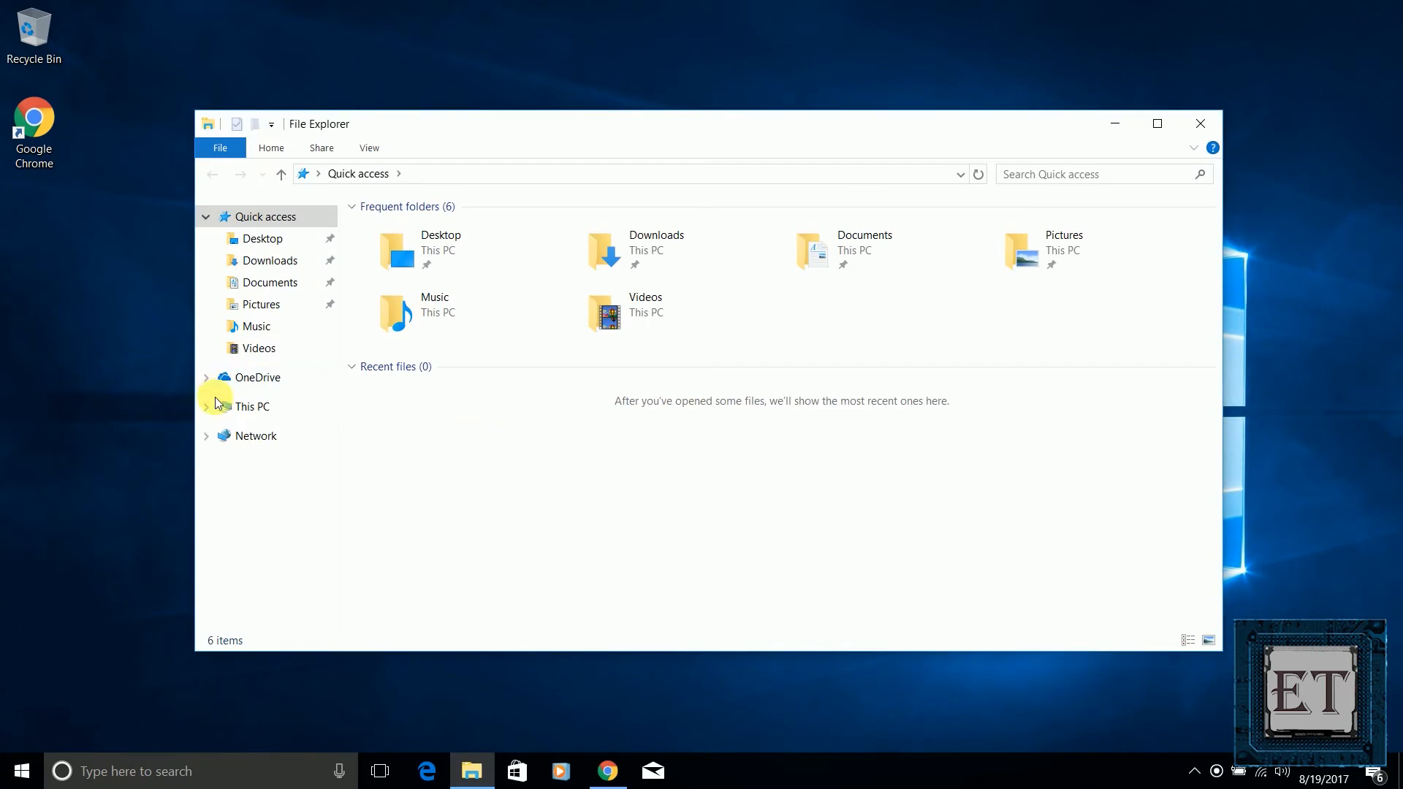
Open File Explorer on This PC, showing C: with 267 GB free of 297 GB
click(252, 407)
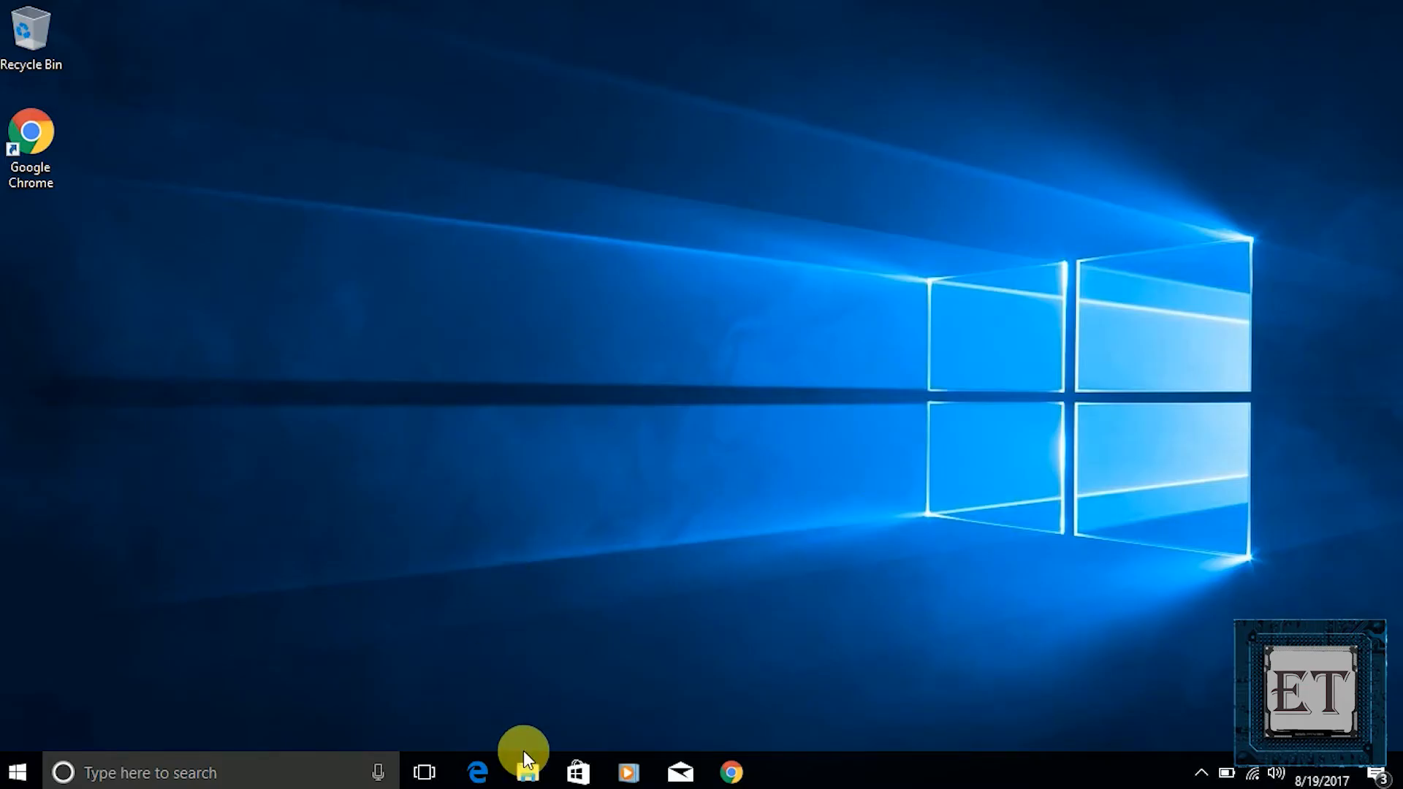
click(526, 772)
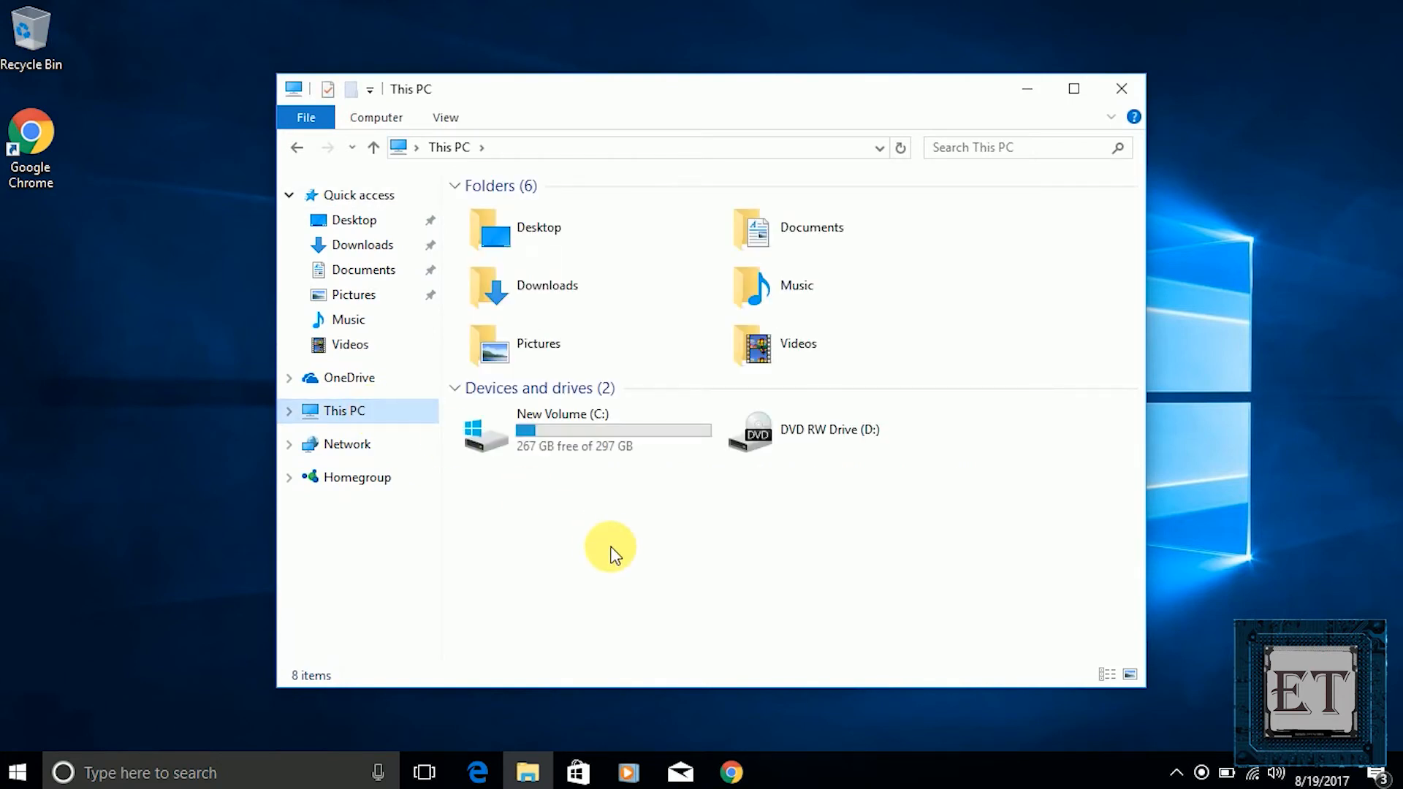